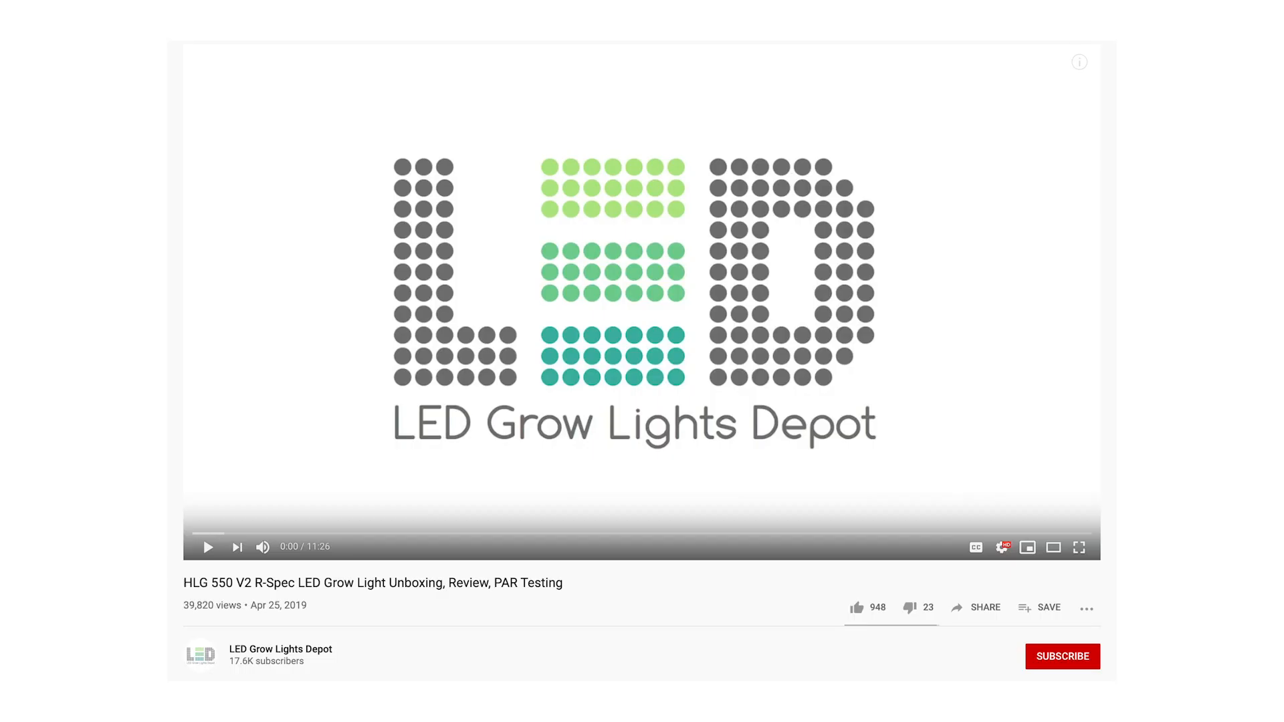
{"action": "left_click", "coordinate": [861, 607]}
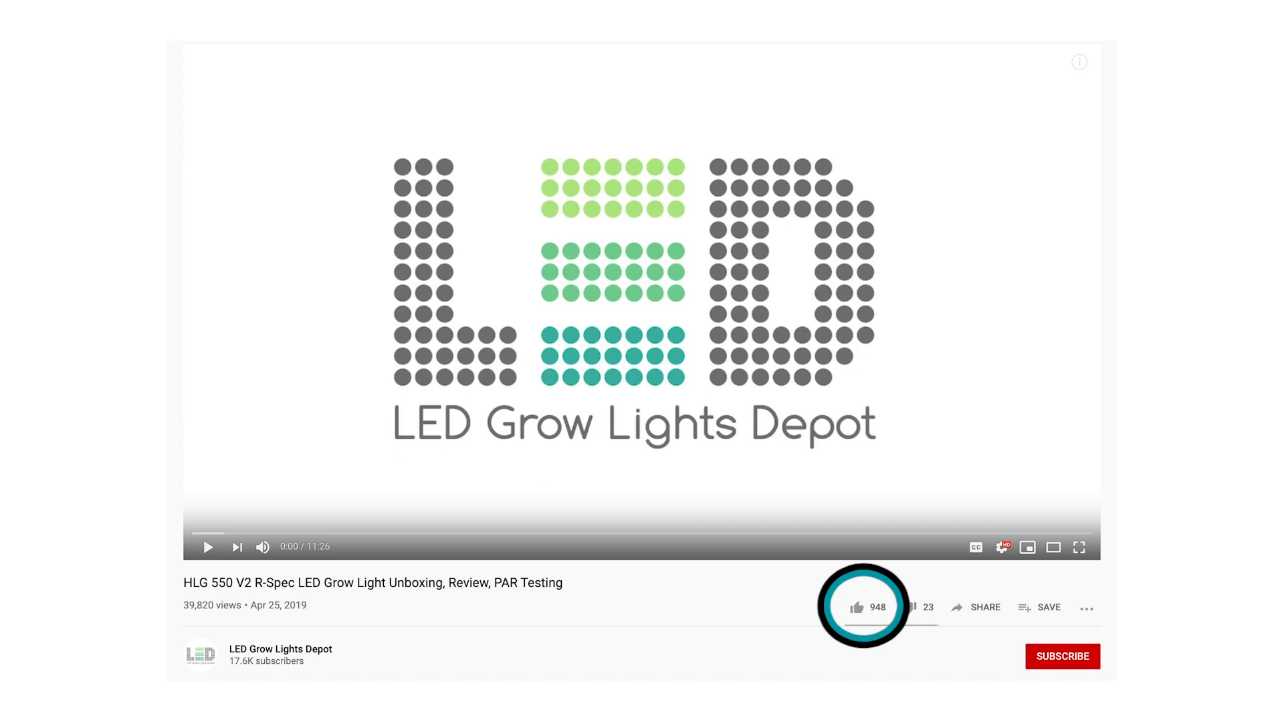